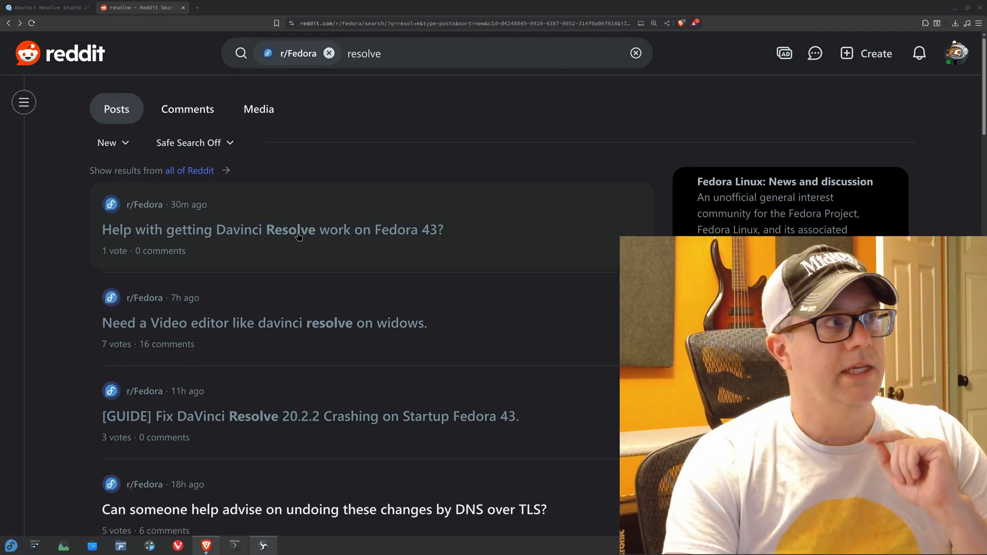
pyautogui.moveTo(321, 241)
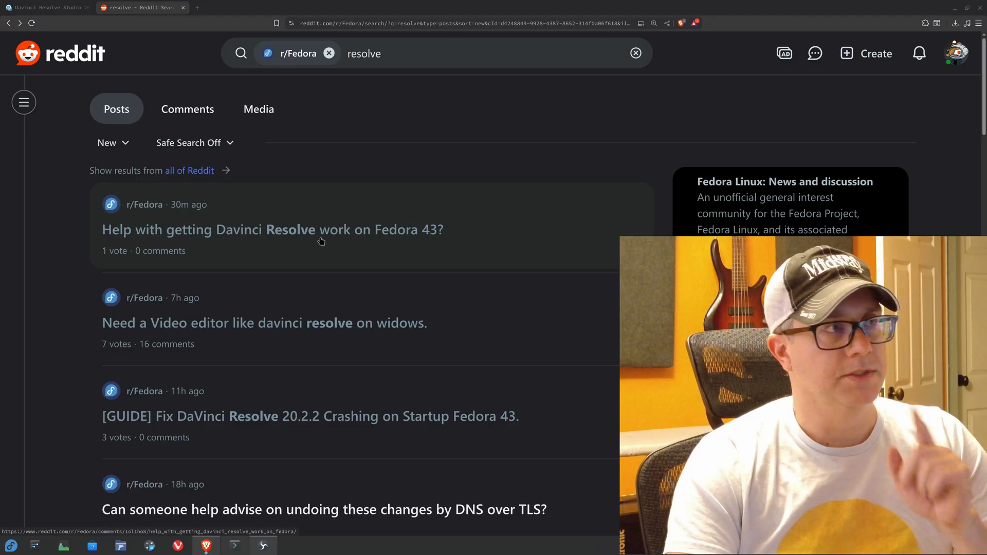
# - Scroll the current page, then switch to the Fedora Discussion thread on Resolve failing on Fedora 43
pyautogui.scroll(-3)
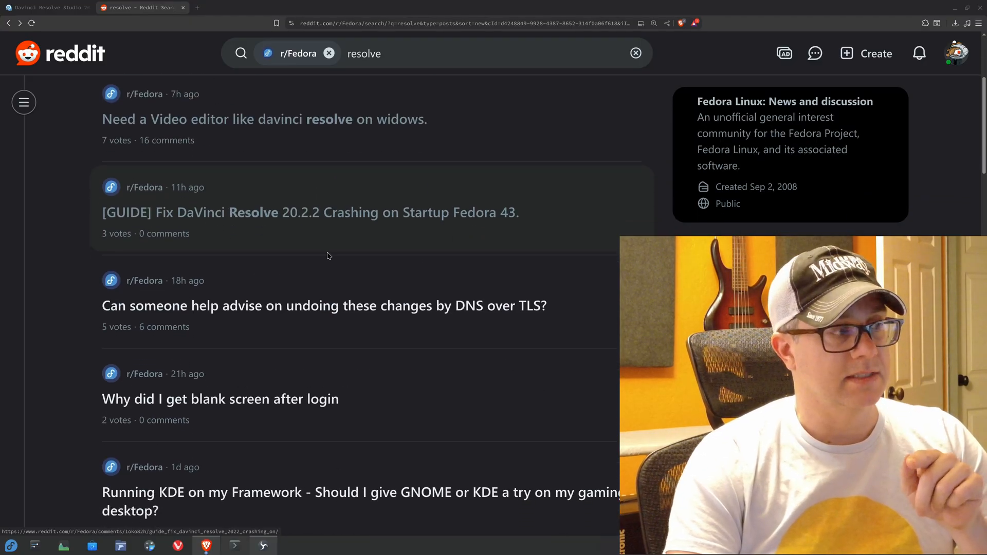
pyautogui.scroll(-3)
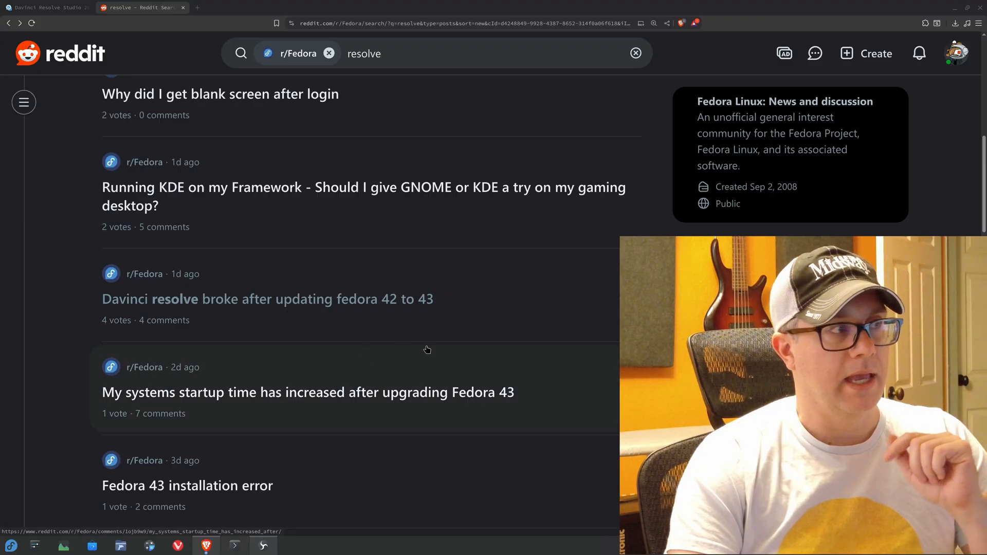
pyautogui.moveTo(399, 302)
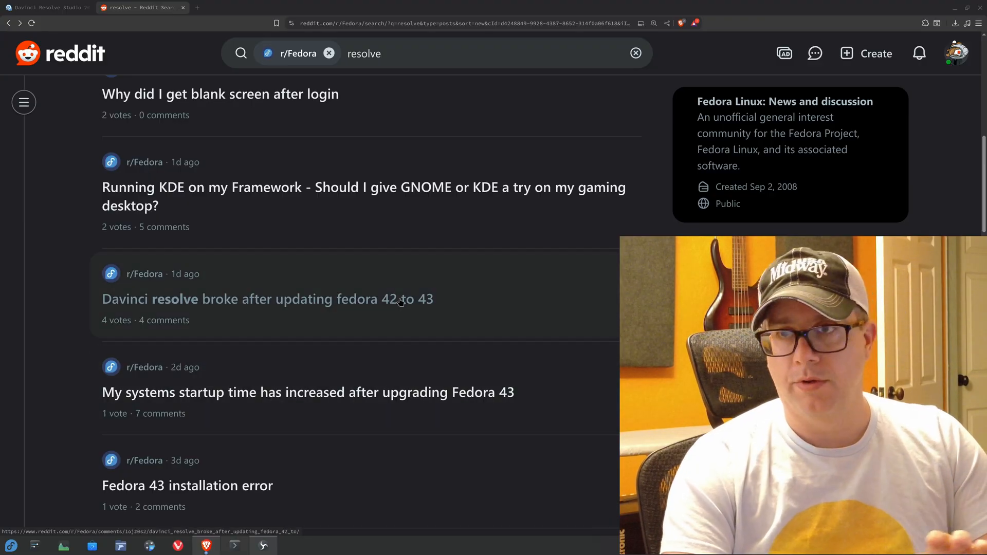
pyautogui.scroll(3)
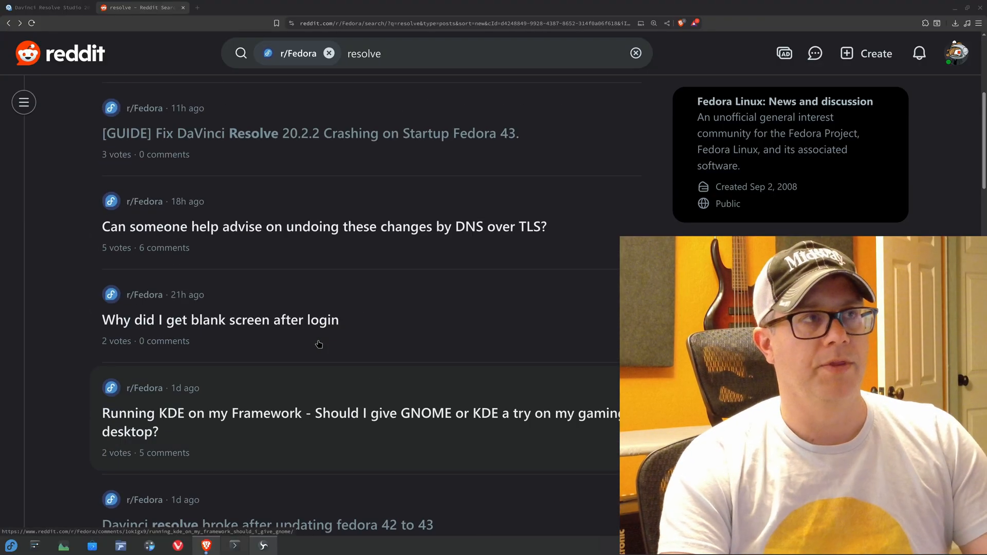
pyautogui.scroll(3)
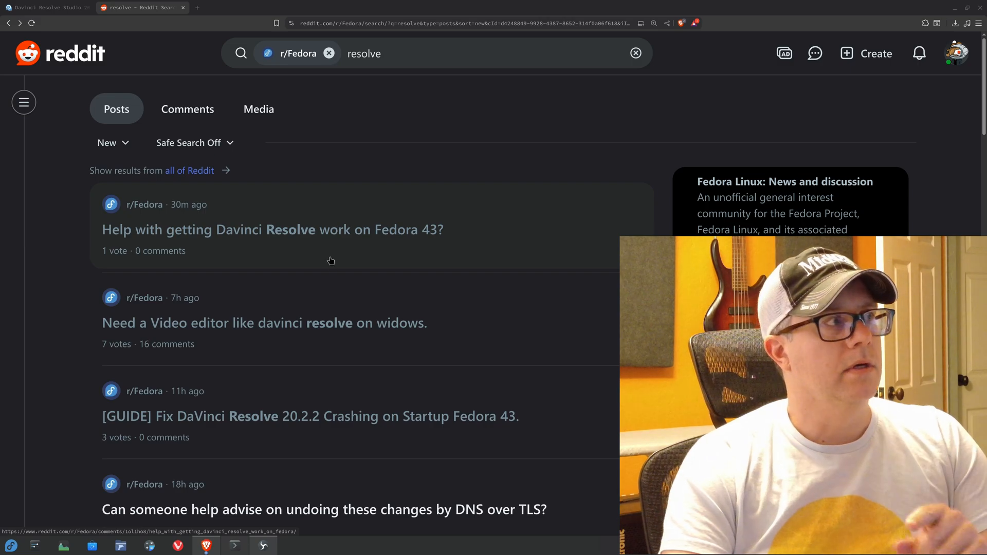
pyautogui.click(44, 7)
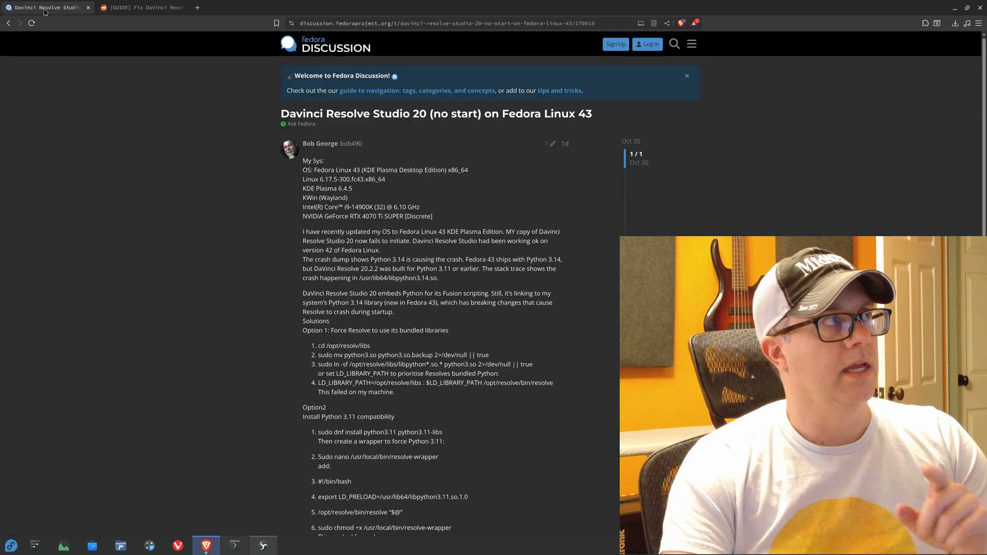
pyautogui.moveTo(477, 317)
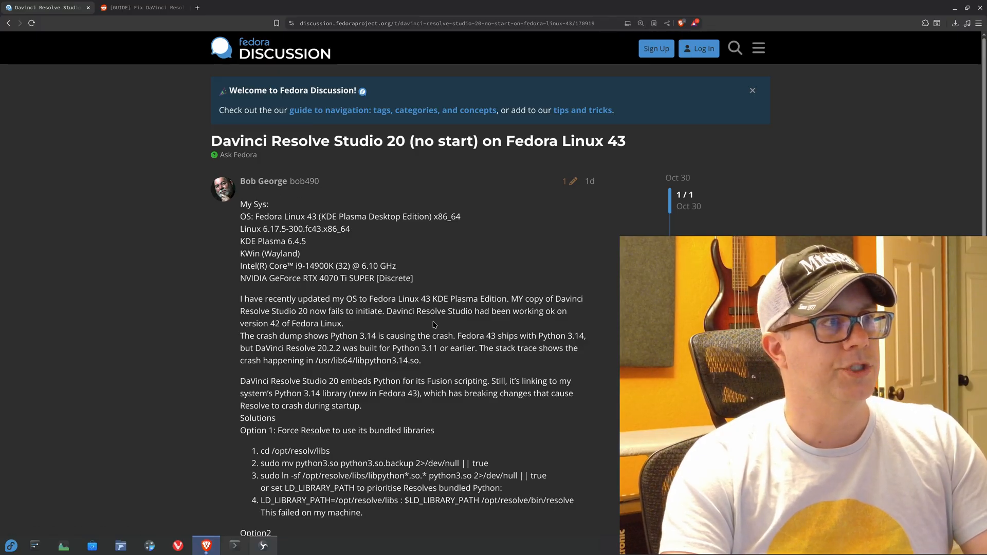
# - Check the Reddit crash guide, then scroll to the thread's Option 2 Python 3.11 workaround
pyautogui.click(138, 7)
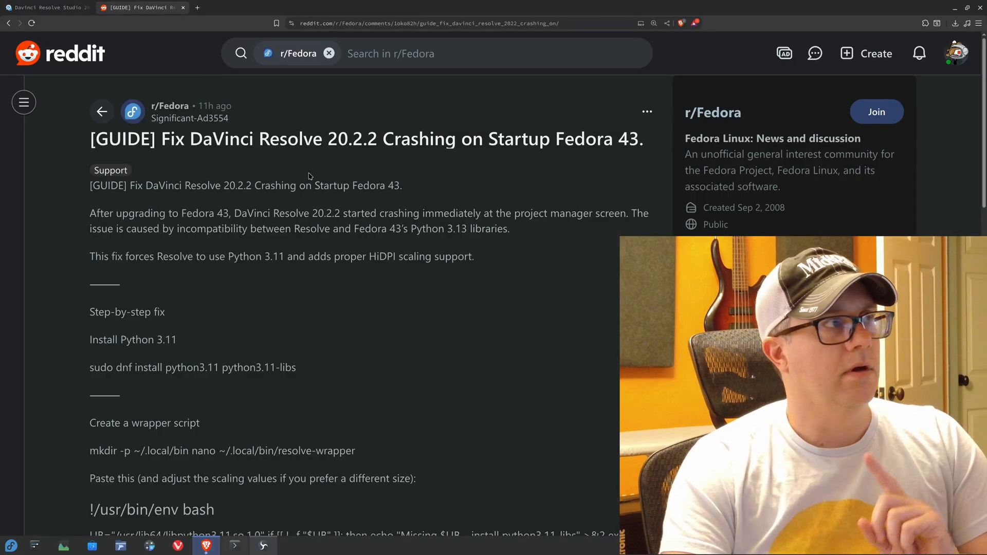
pyautogui.moveTo(309, 200)
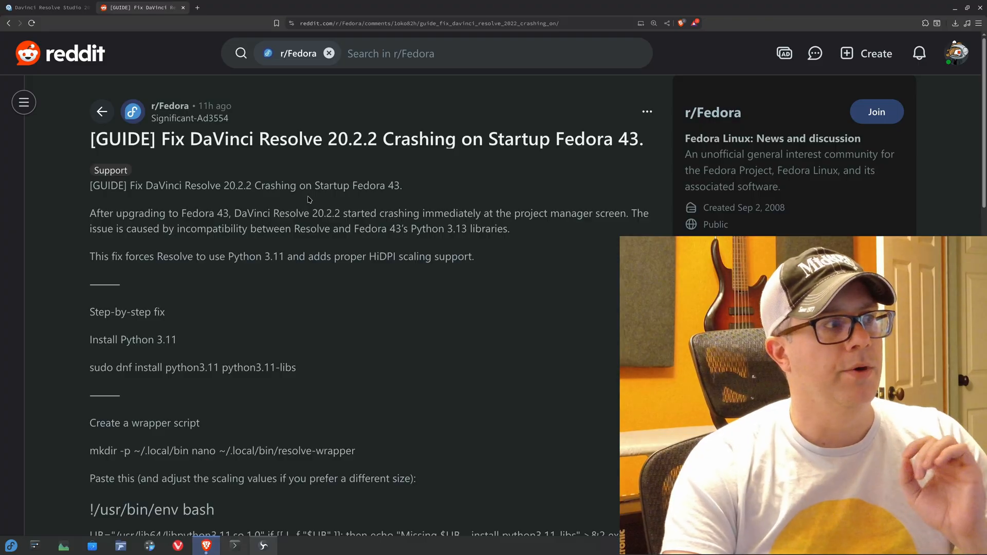
pyautogui.scroll(-3)
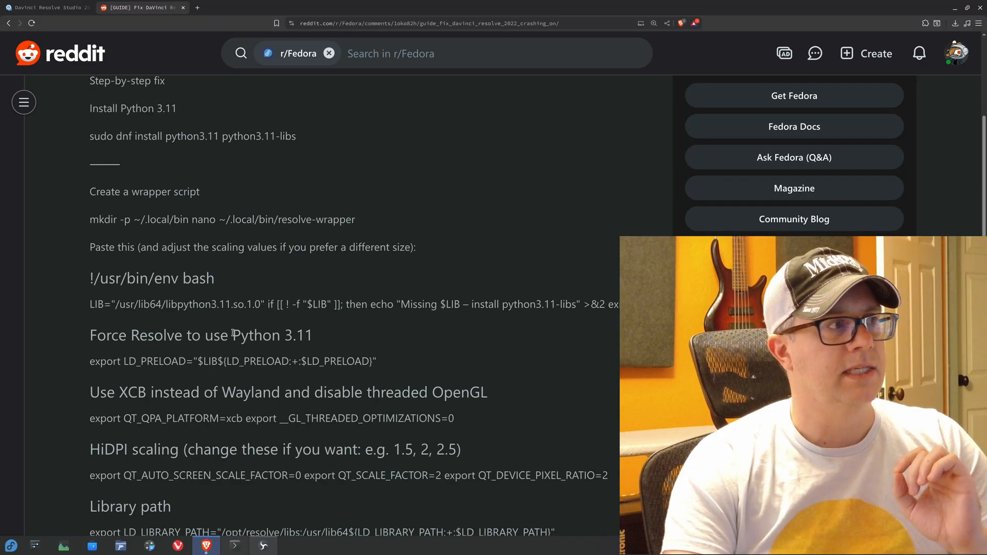
pyautogui.doubleClick(256, 334)
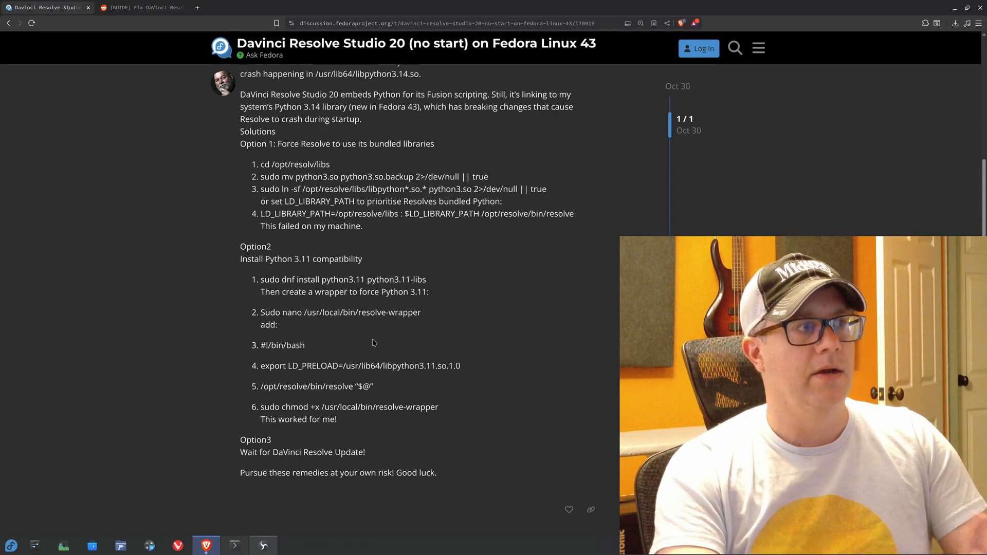
pyautogui.scroll(-3)
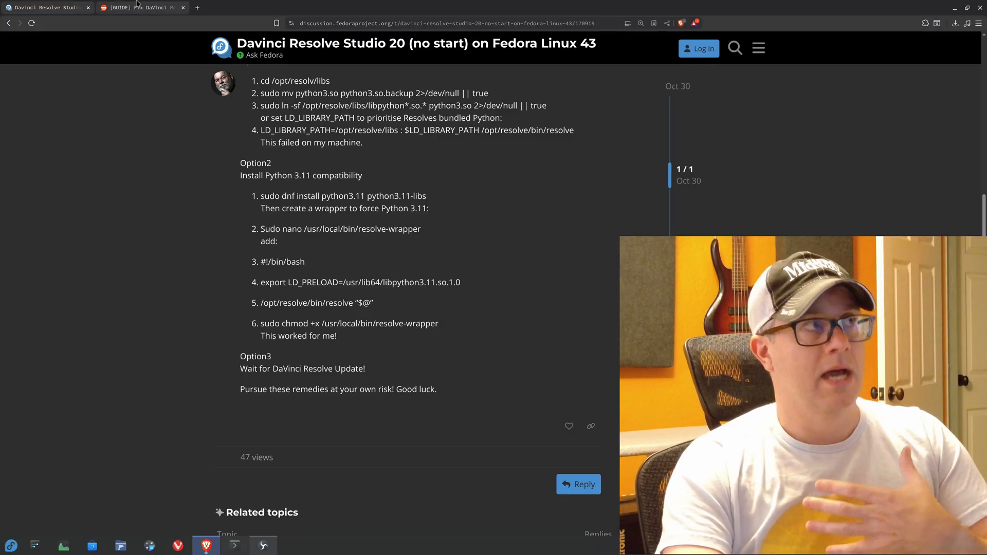
# - Highlight QT_QPA_PLATFORM=xcb in the Reddit guide, then bring up the Konsole python3.11 install output
pyautogui.click(142, 7)
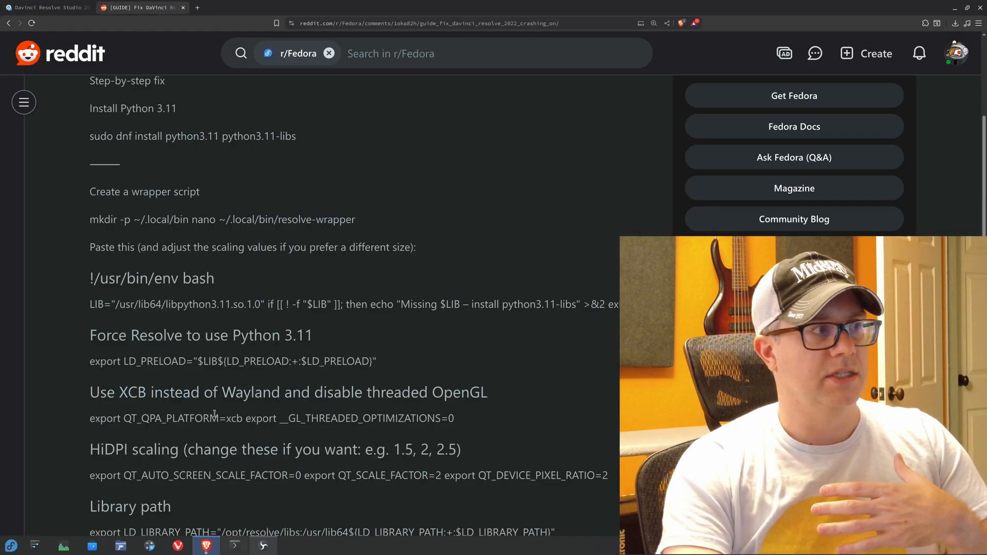
pyautogui.doubleClick(183, 418)
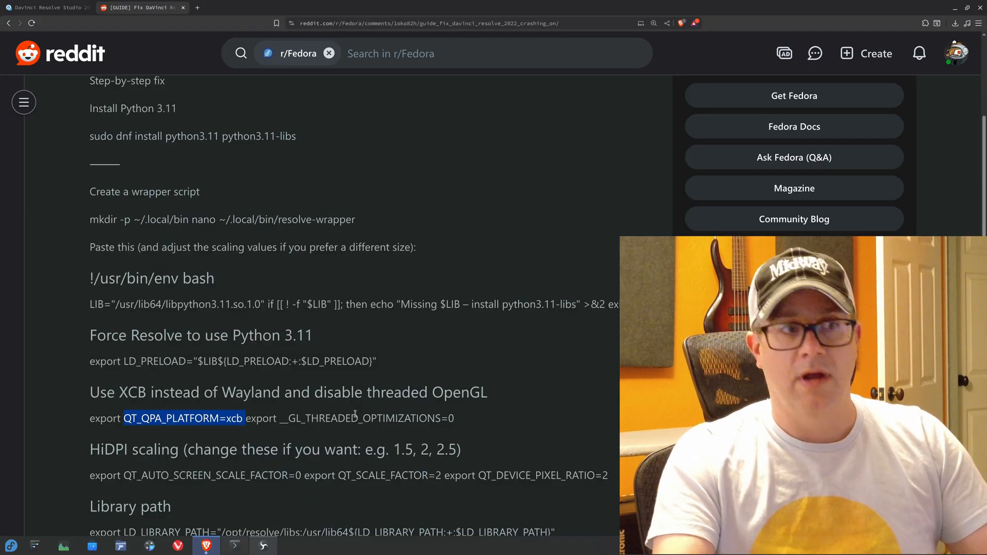
pyautogui.moveTo(372, 375)
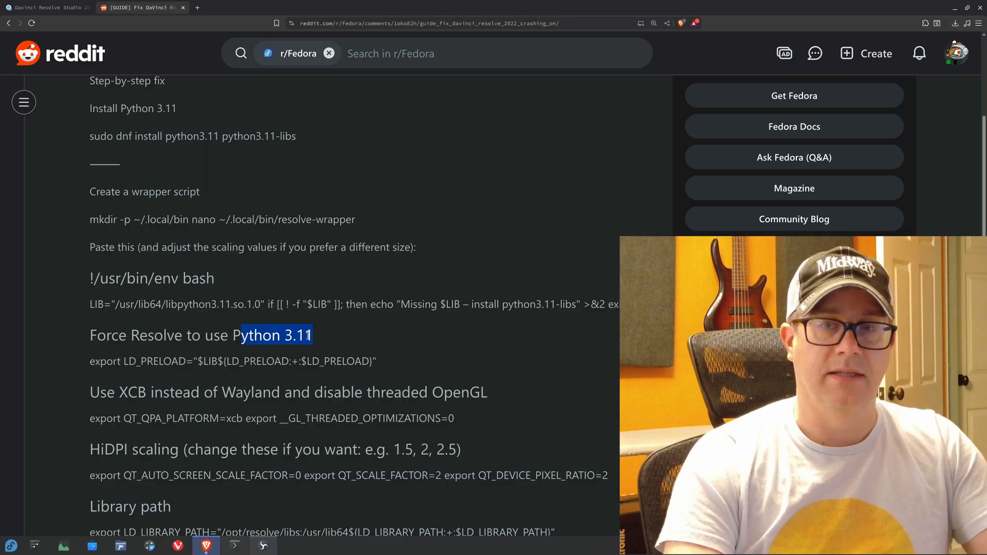
pyautogui.click(234, 545)
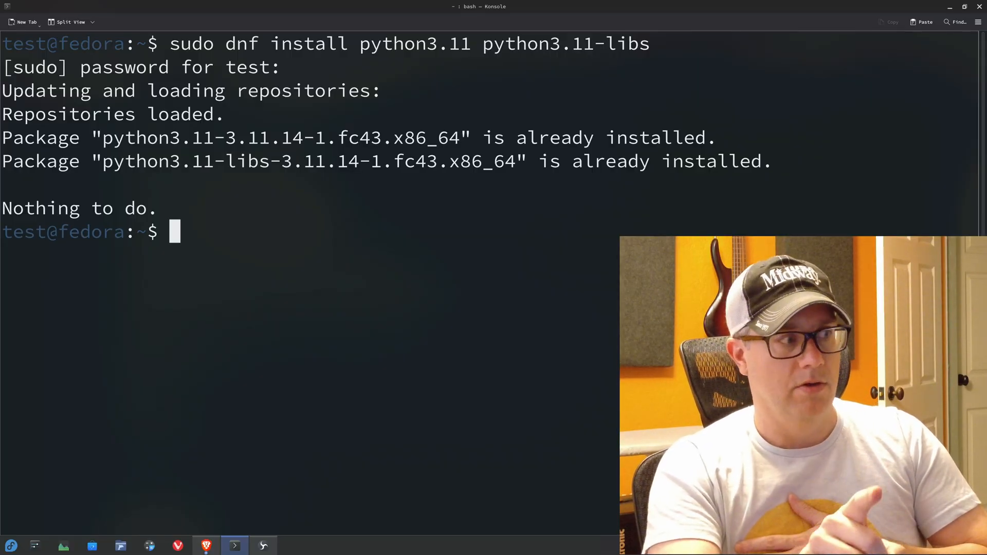
pyautogui.moveTo(447, 337)
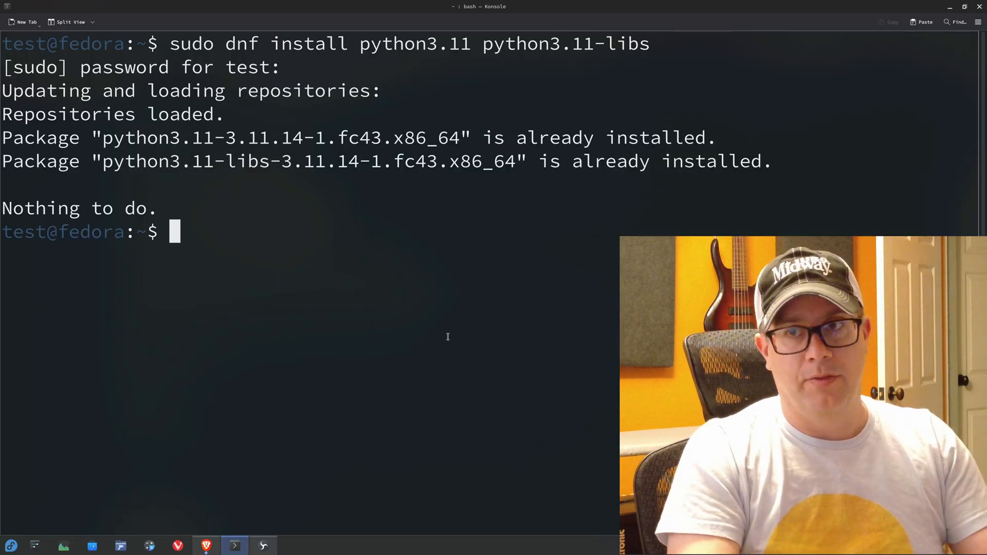
# - Search 'resolve' in the application launcher and start DaVinci Resolve Studio 20
pyautogui.click(10, 545)
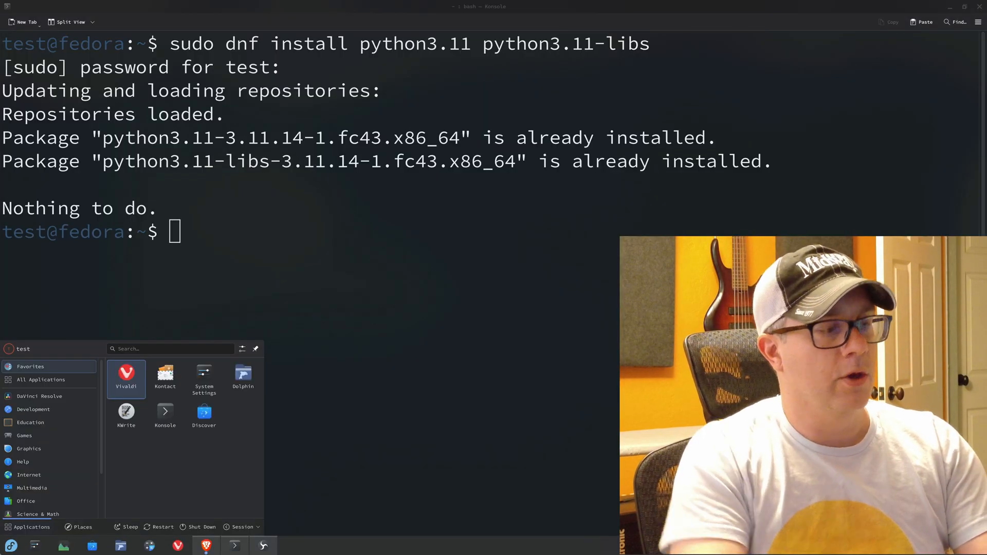
pyautogui.write('resolve')
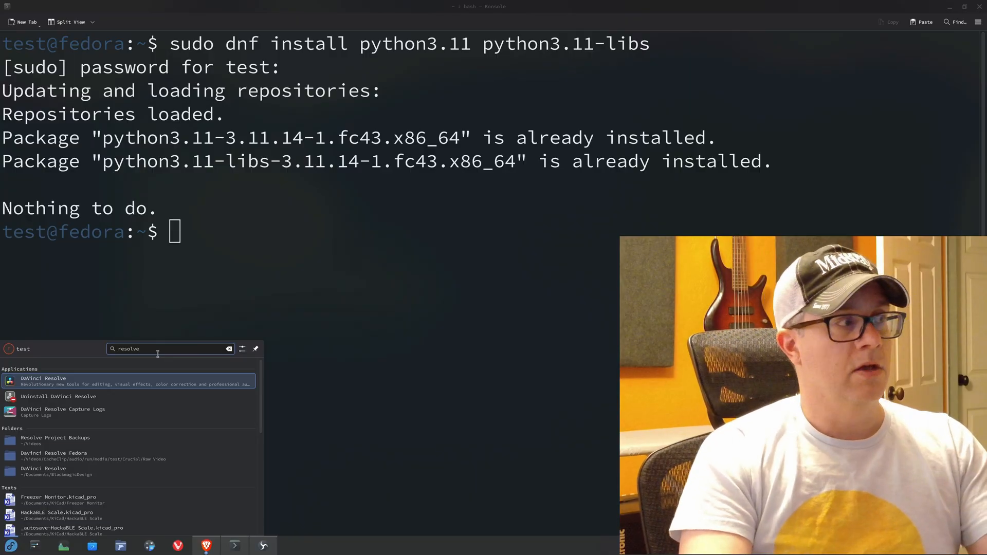
pyautogui.click(42, 381)
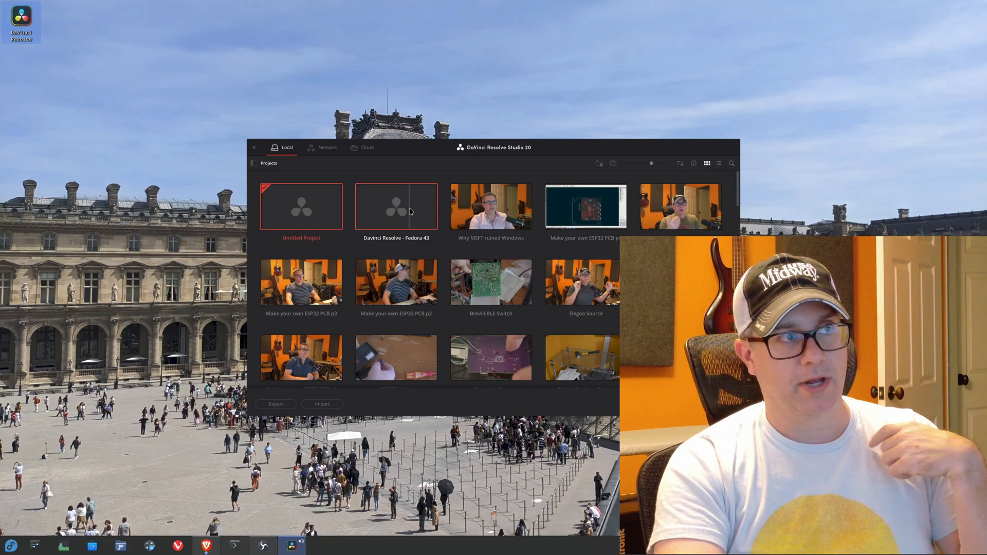
pyautogui.doubleClick(396, 206)
pyautogui.write('davin')
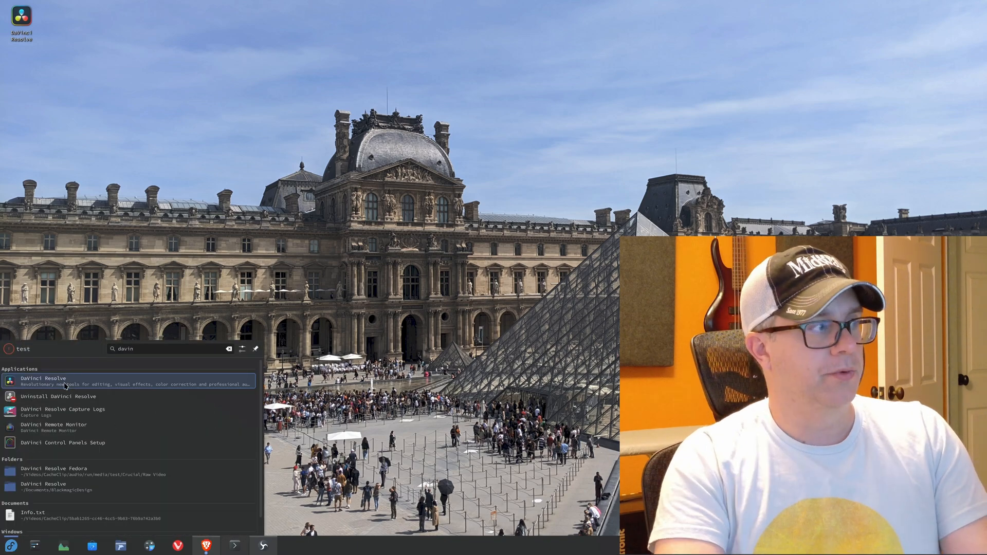
pyautogui.moveTo(149, 154)
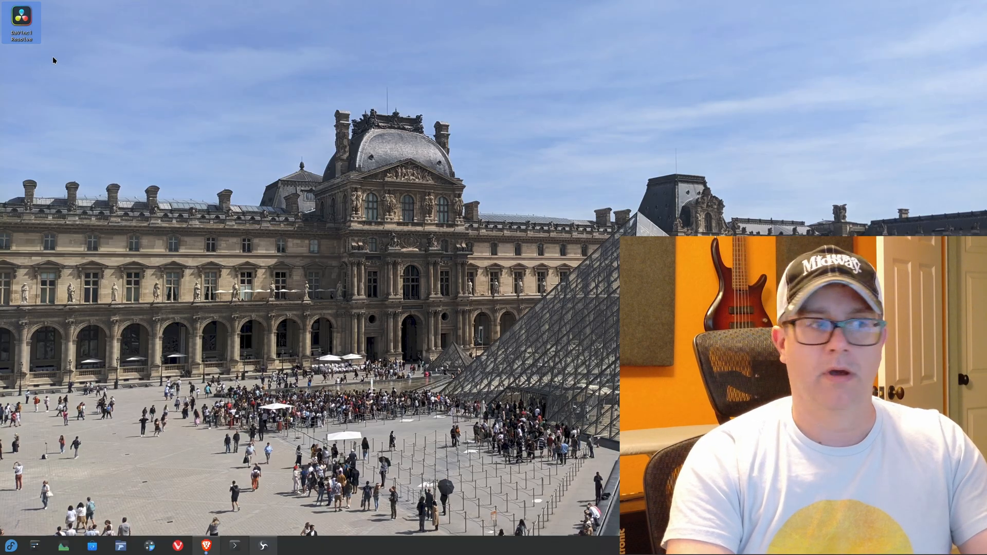
pyautogui.click(11, 545)
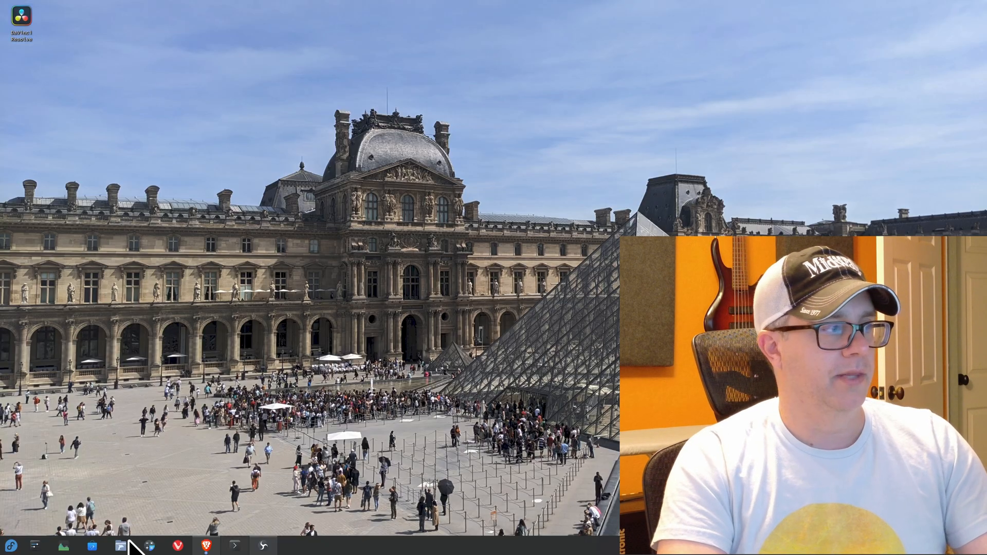
# - Open com.blackmagicdesign.resolve.desktop from /usr/share/applications in KWrite
pyautogui.click(119, 545)
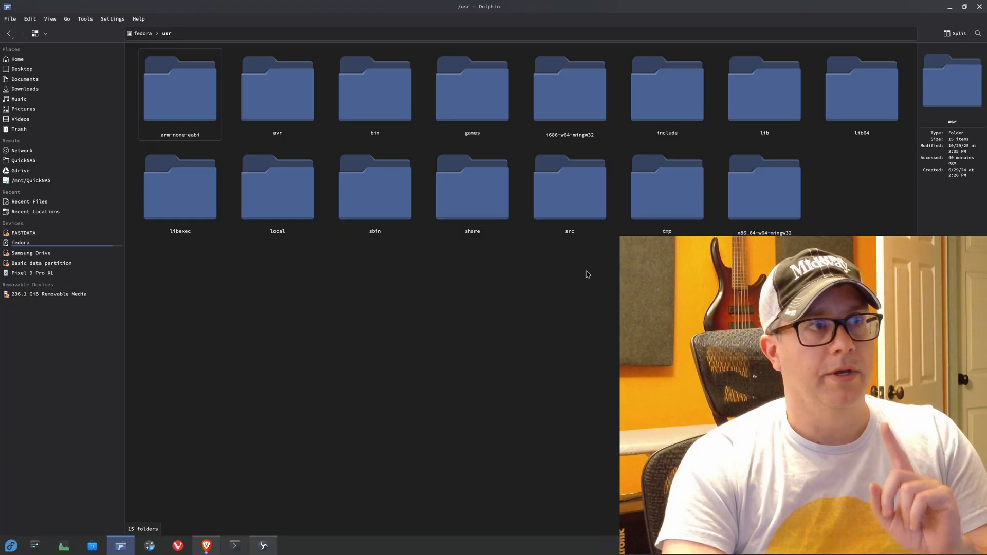
pyautogui.doubleClick(471, 188)
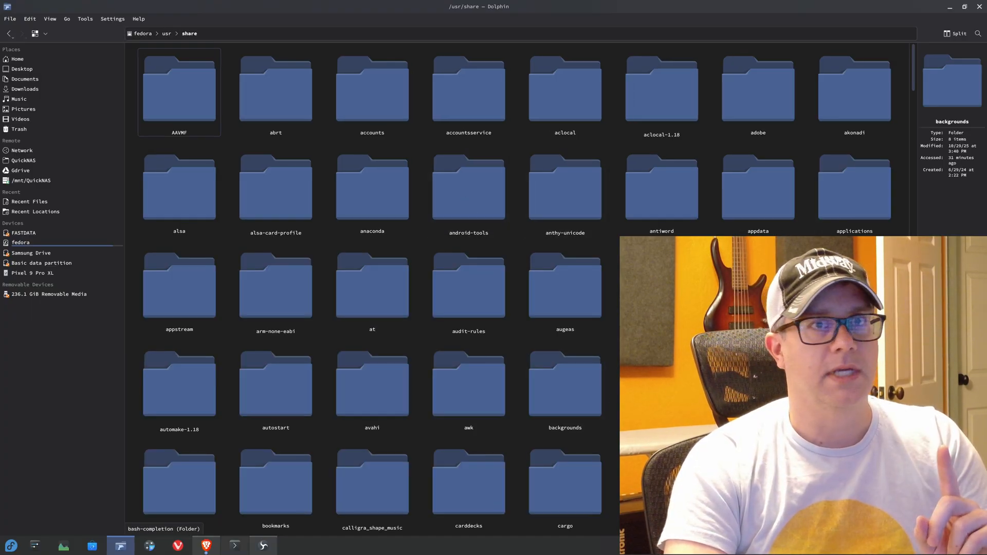
pyautogui.doubleClick(854, 187)
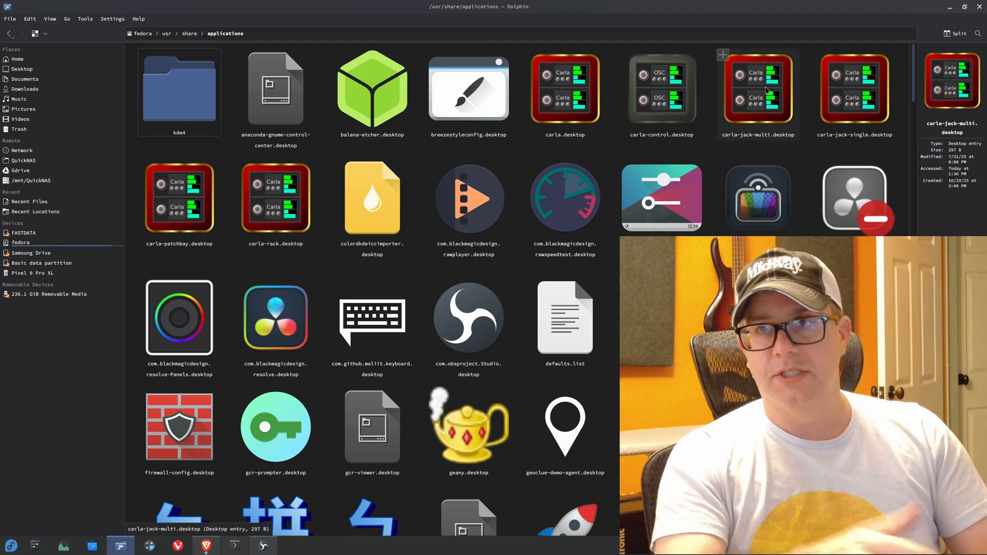
pyautogui.moveTo(723, 55)
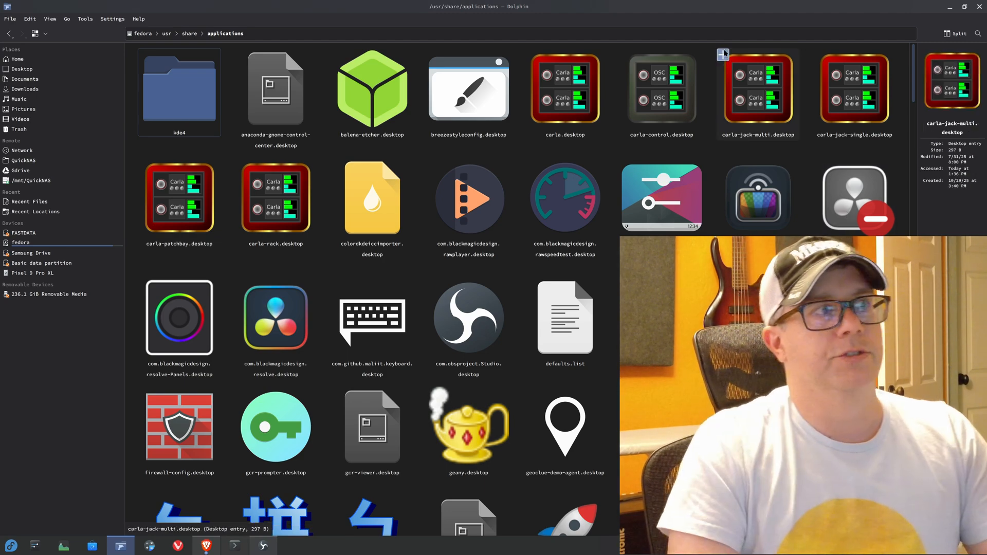
pyautogui.click(275, 317)
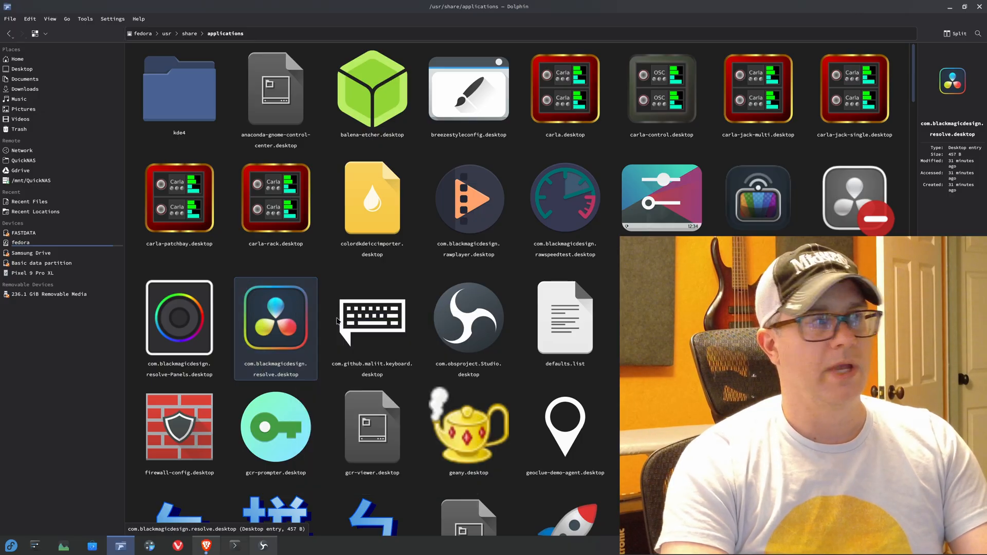
pyautogui.doubleClick(275, 317)
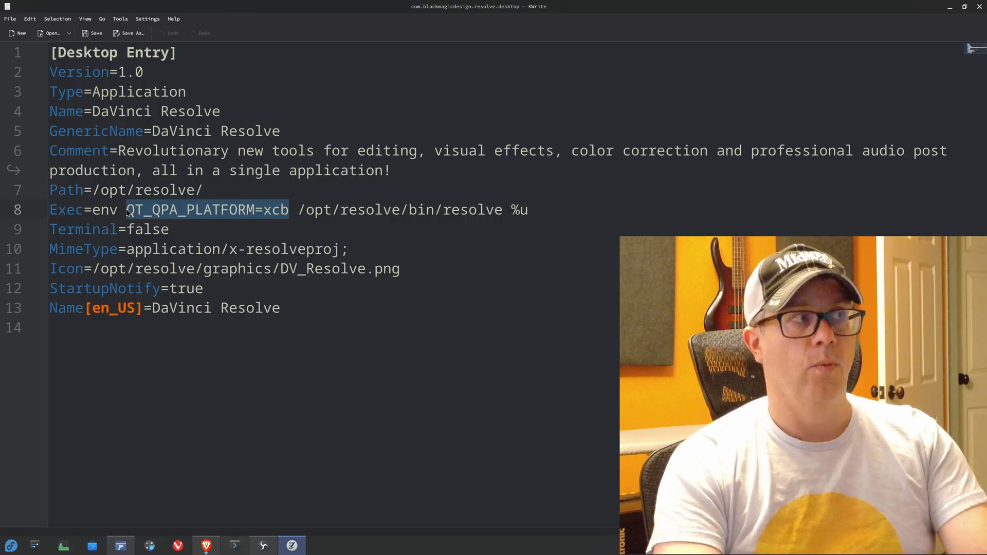
# - Replace QT_QPA_PLATFORM=xcb on the Exec line with LD_PRELOAD=/usr/lib64/libpython3.11.so.1.0
pyautogui.press('Delete')
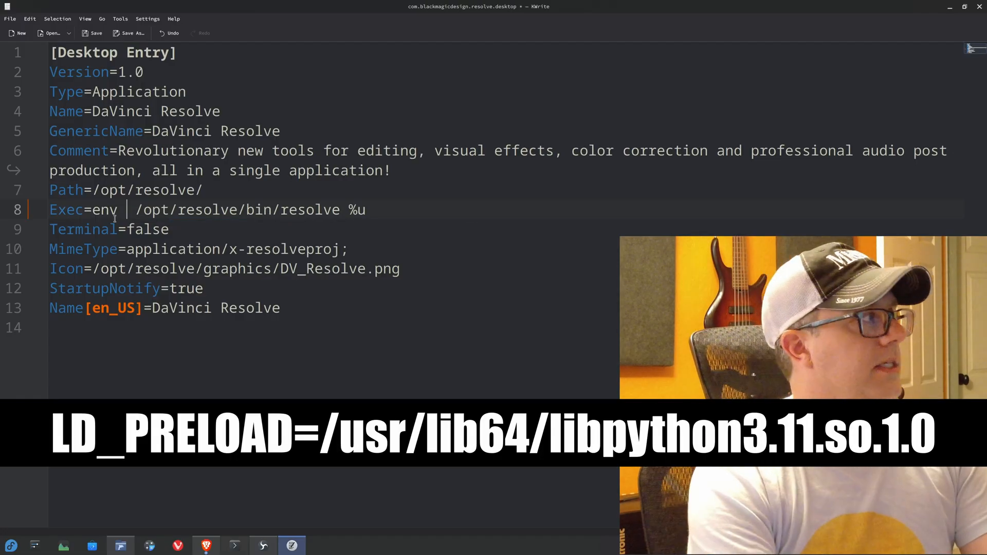
pyautogui.write('LD_PRELOAD=/')
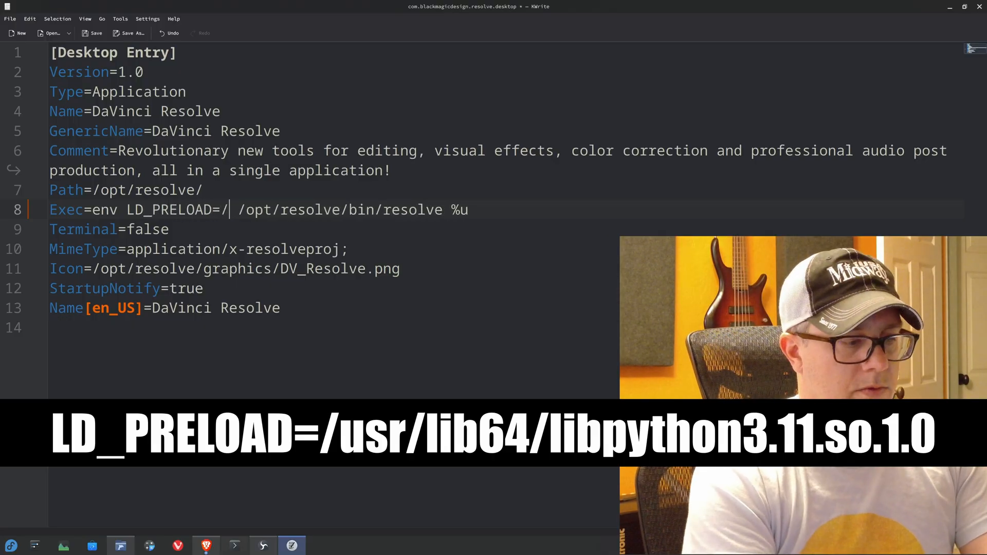
pyautogui.write('usr/lib64/libpyth')
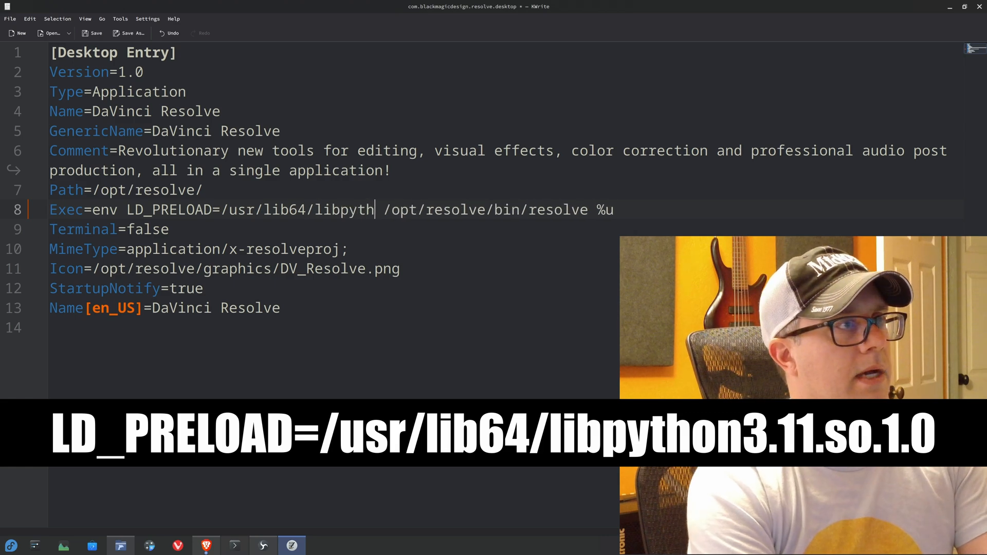
pyautogui.write('on3.11.so')
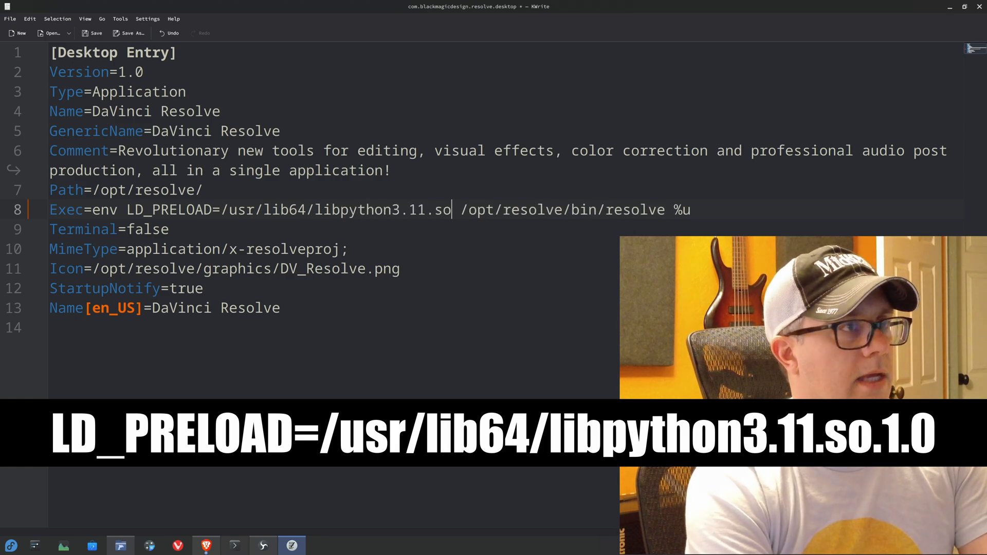
pyautogui.write('.1.0')
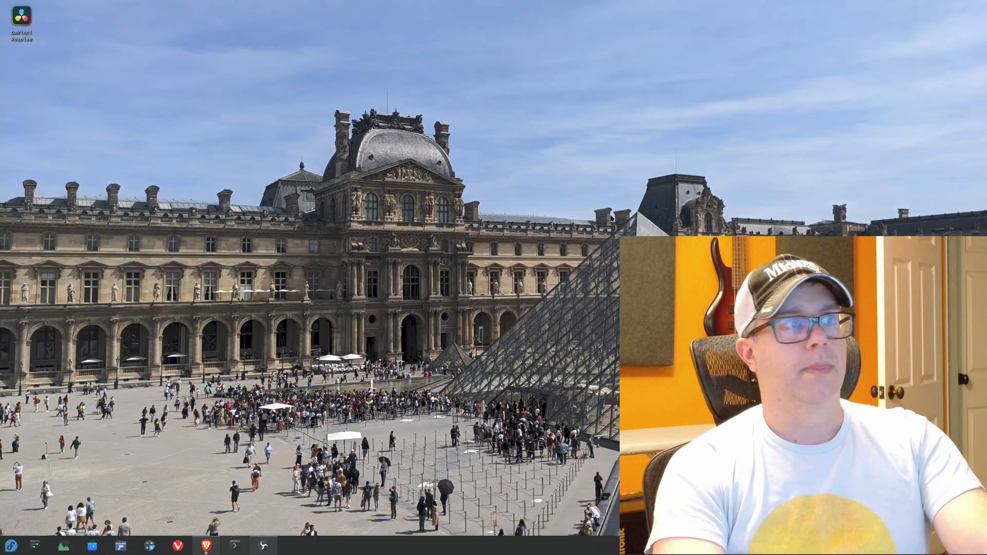
pyautogui.click(11, 545)
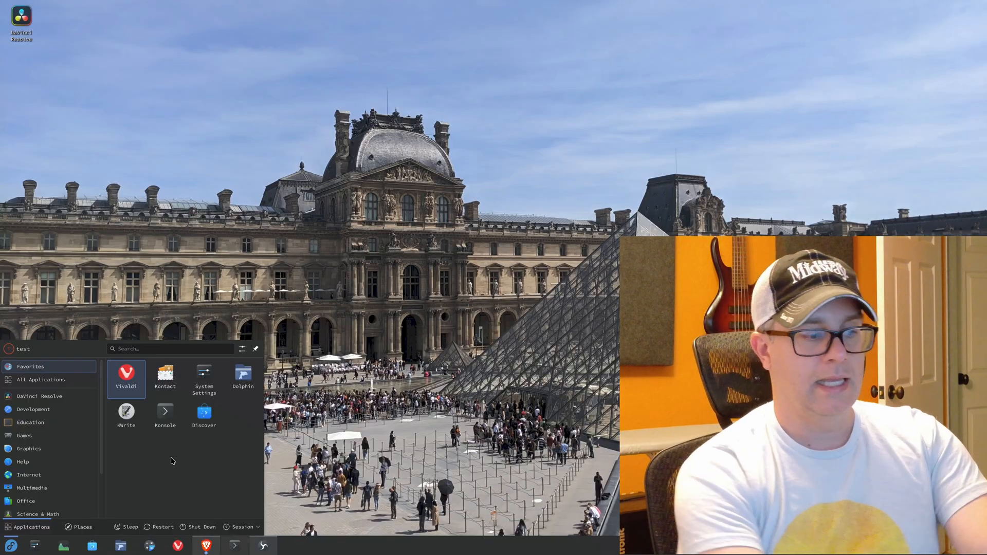
pyautogui.write('resolve')
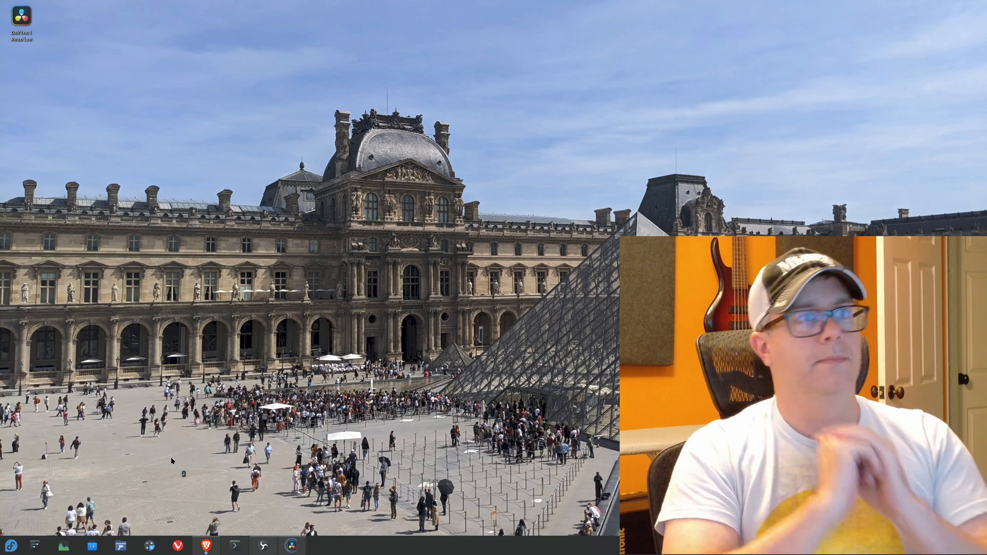
pyautogui.click(291, 545)
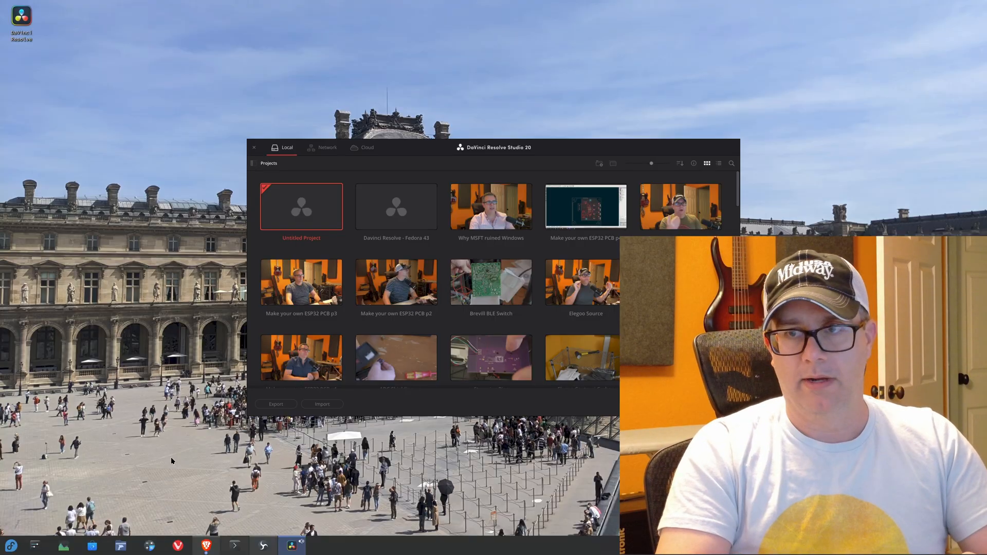
pyautogui.click(254, 147)
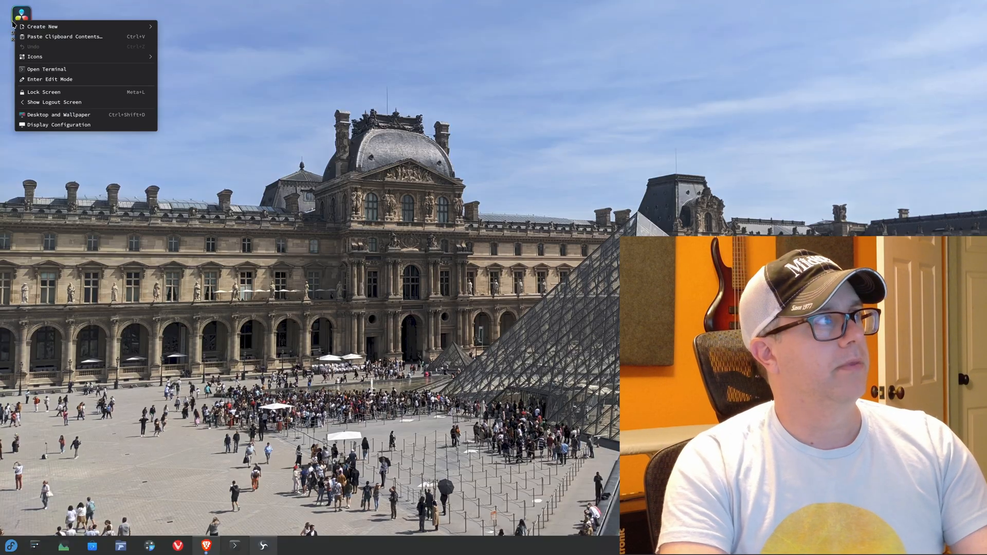
# - Open the desktop Resolve launcher's Properties and select its LD_PRELOAD environment variable
pyautogui.rightClick(13, 22)
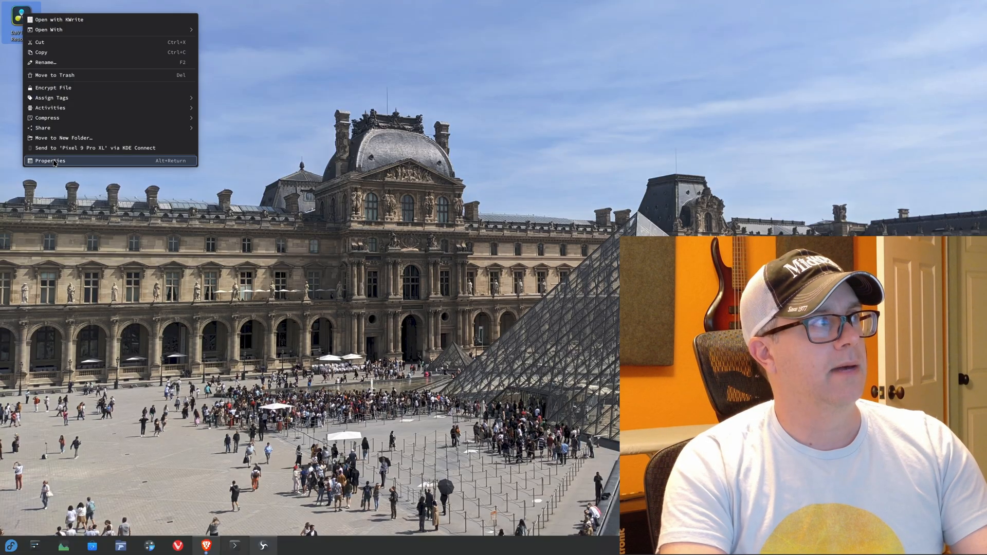
pyautogui.click(50, 161)
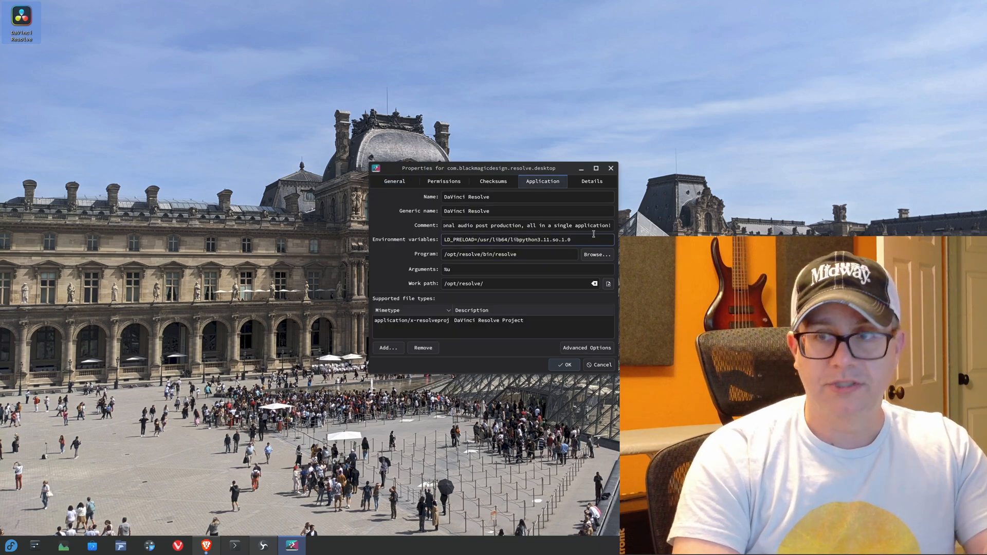
pyautogui.tripleClick(508, 239)
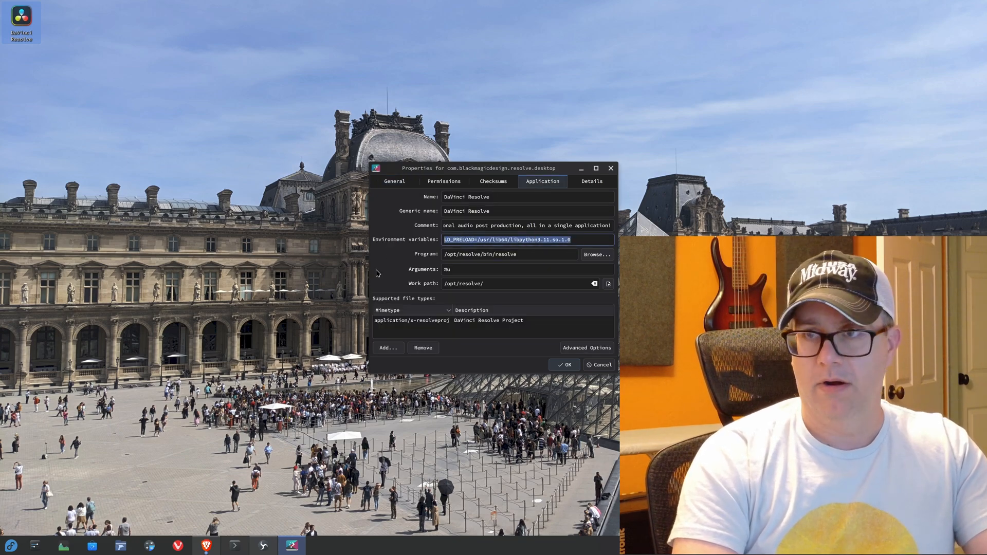